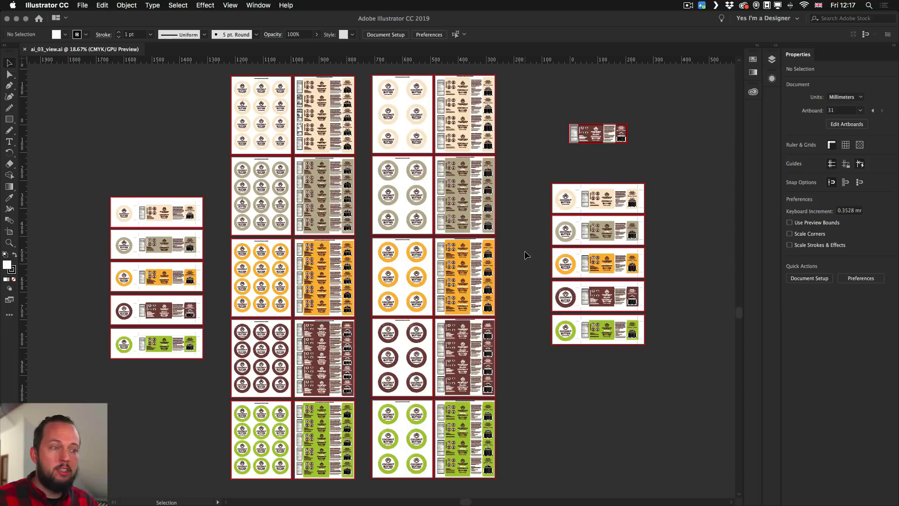
mouse_move(521, 253)
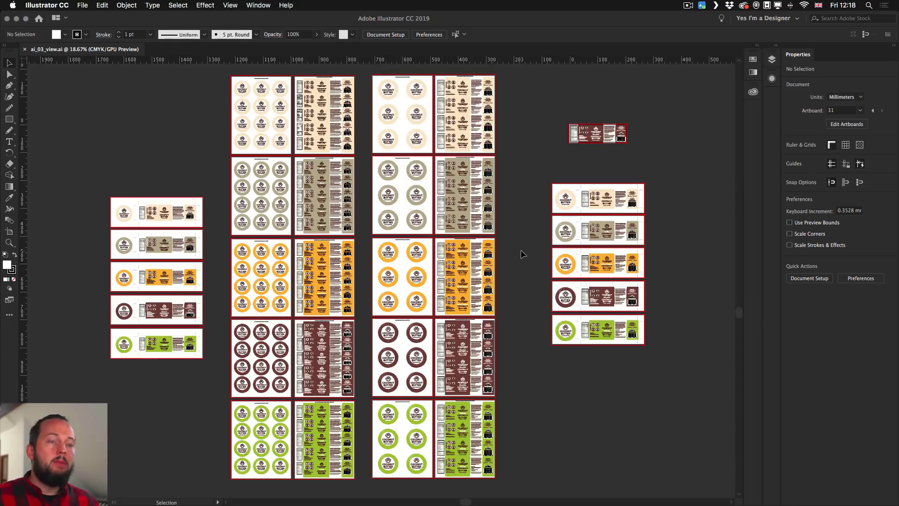
mouse_move(226, 199)
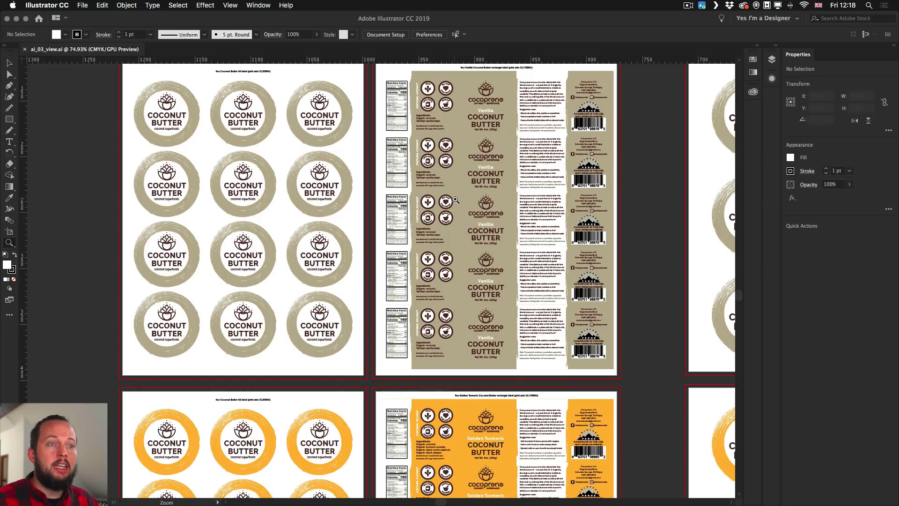
mouse_move(506, 215)
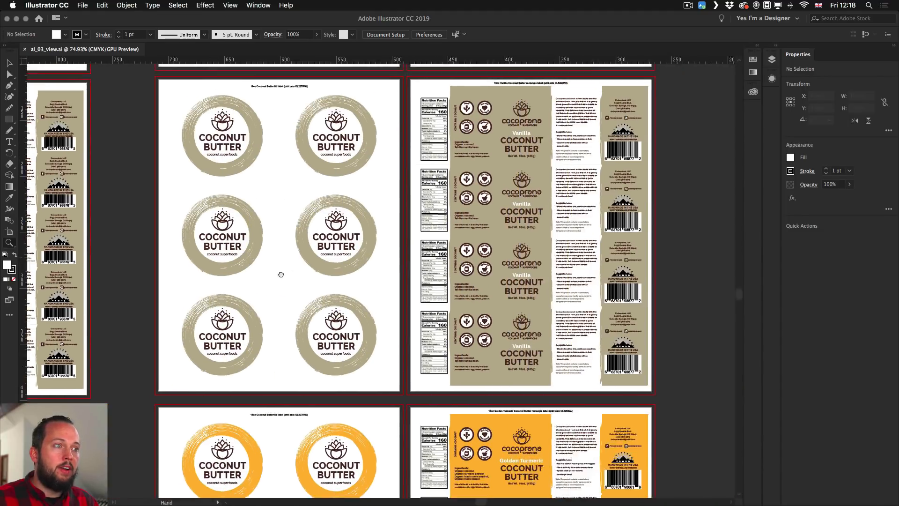
Zoom in so the cream Coconut Butter sticker and nutrition label artboards fill the view
scroll("down", 3)
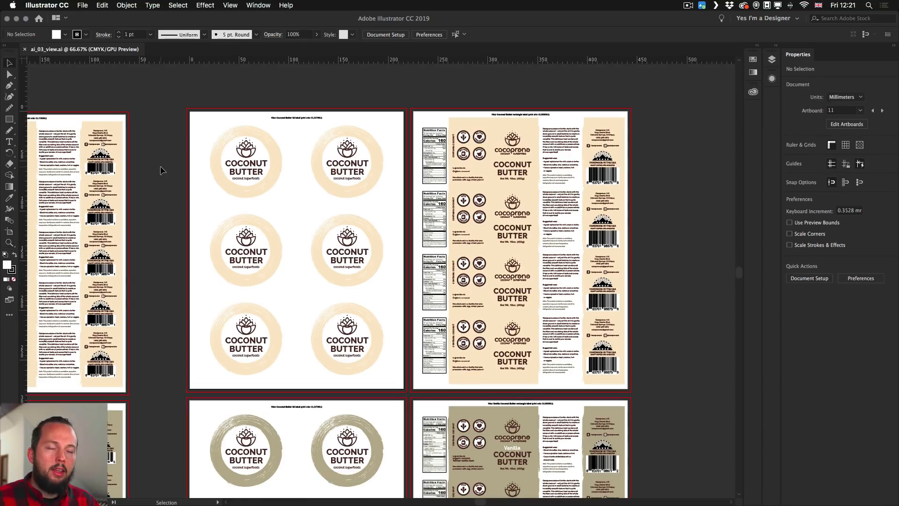
mouse_move(178, 137)
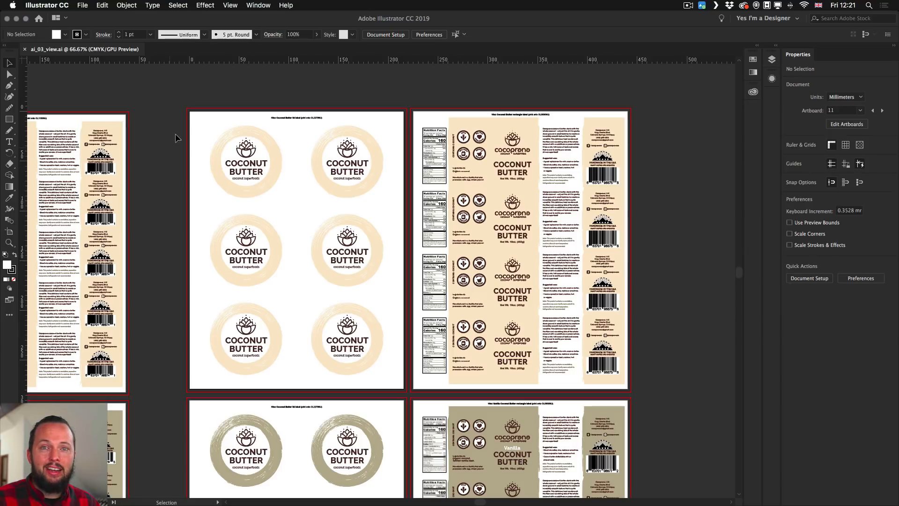
Show the cream Coconut Butter stickers at Actual Size via the View menu
left_click(230, 5)
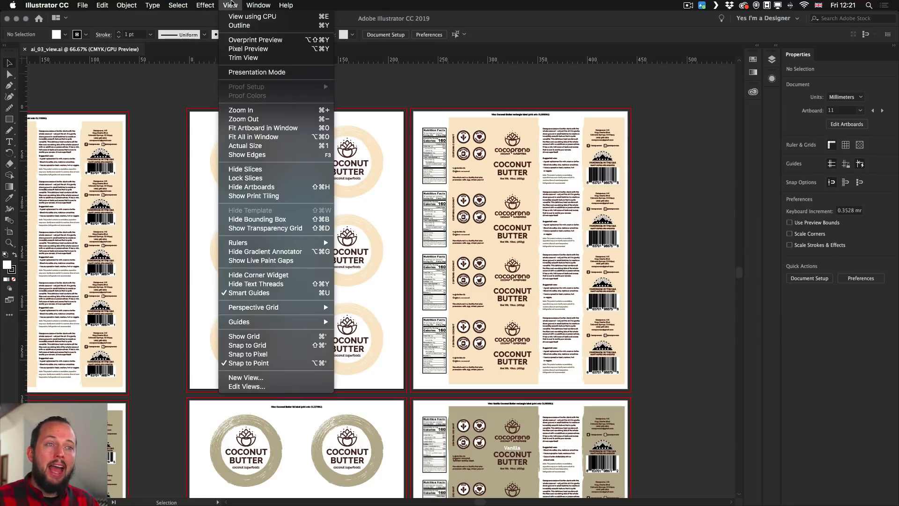
mouse_move(244, 145)
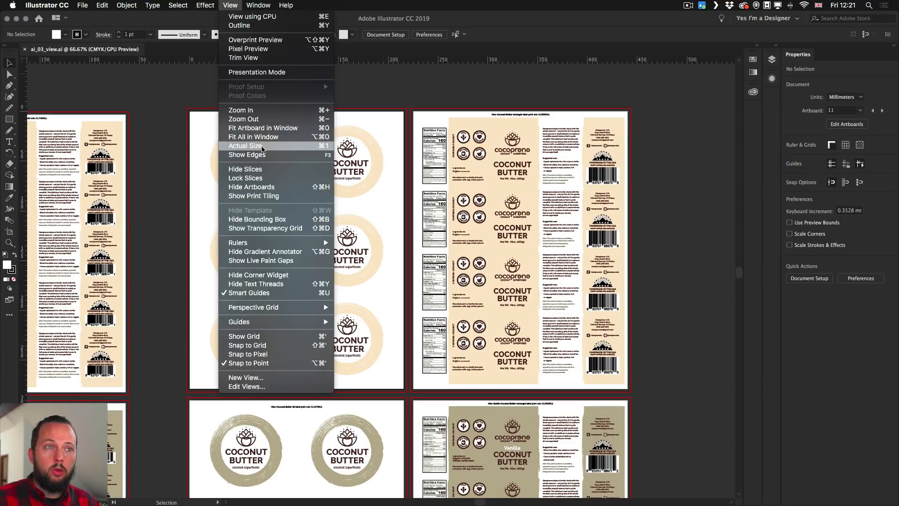
left_click(245, 145)
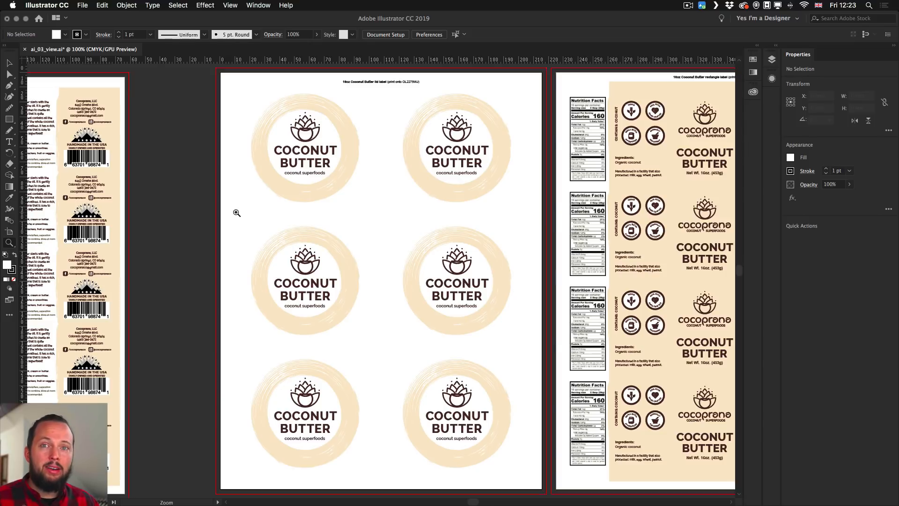
Switch the labels to Outline wireframe view from the View menu
left_click(230, 5)
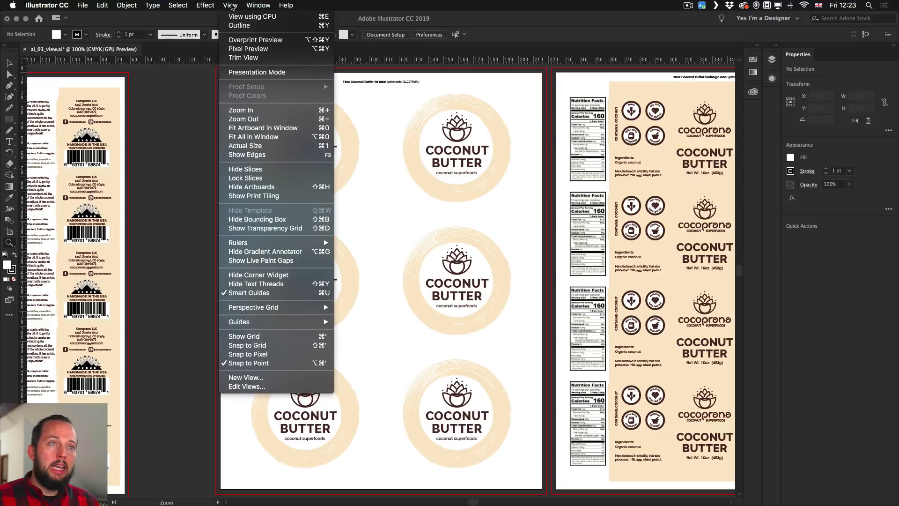
mouse_move(239, 26)
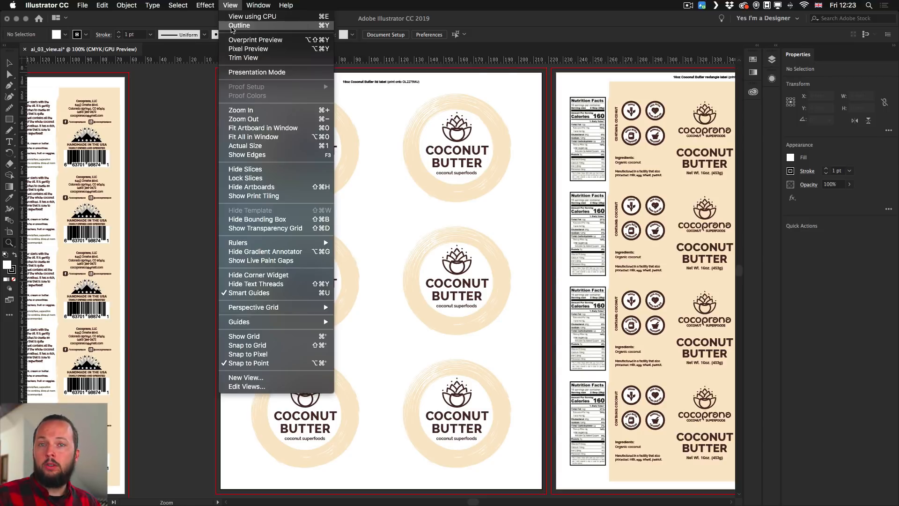
left_click(239, 26)
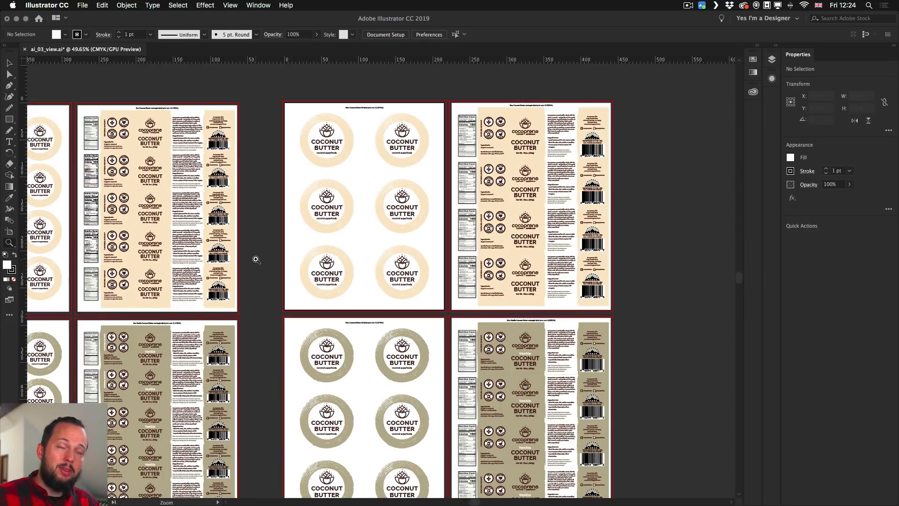
Enter Presentation Mode to preview the label artboards full screen
left_click(231, 5)
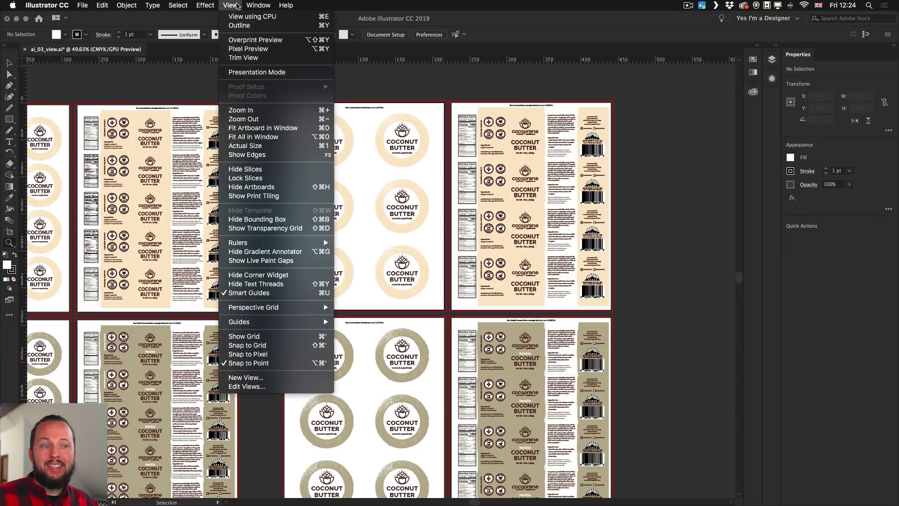
mouse_move(256, 73)
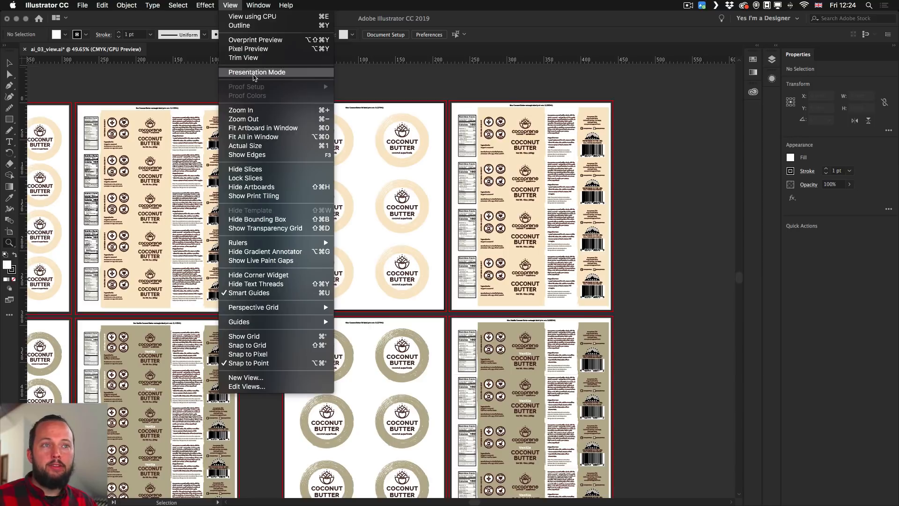
left_click(256, 72)
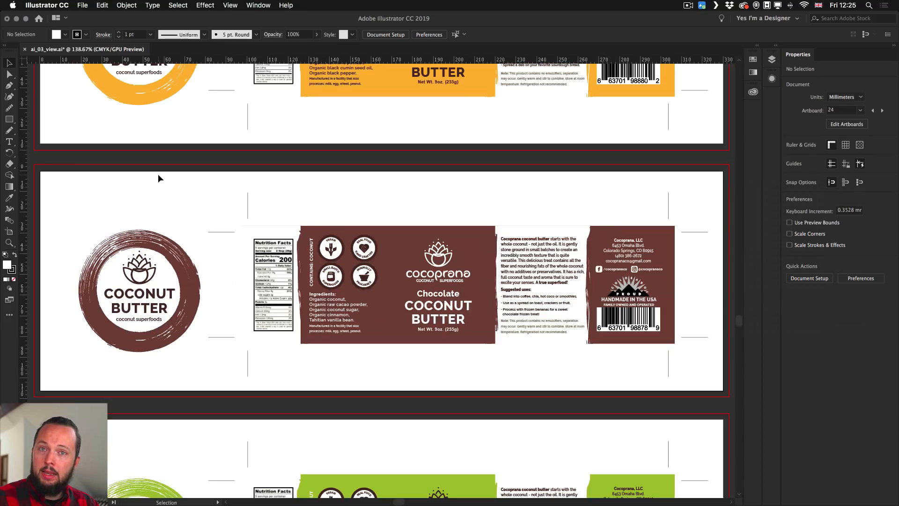
mouse_move(4, 371)
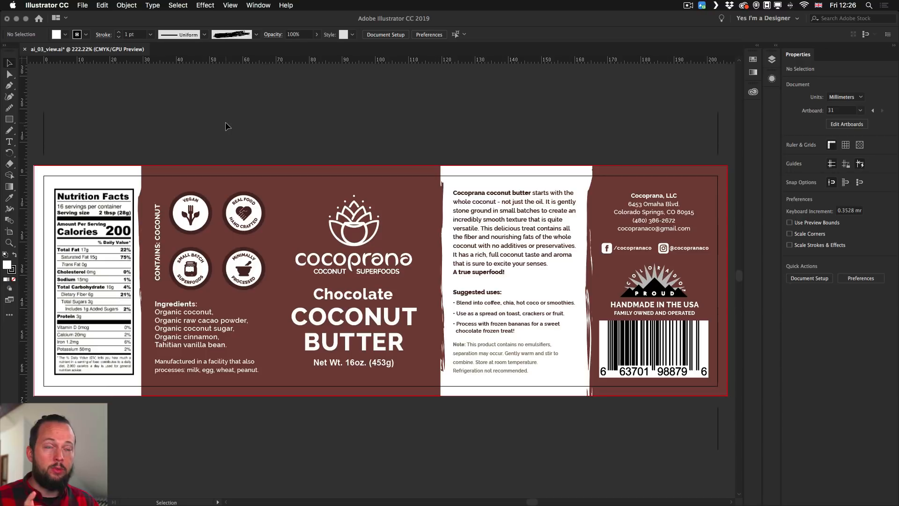
left_click(229, 5)
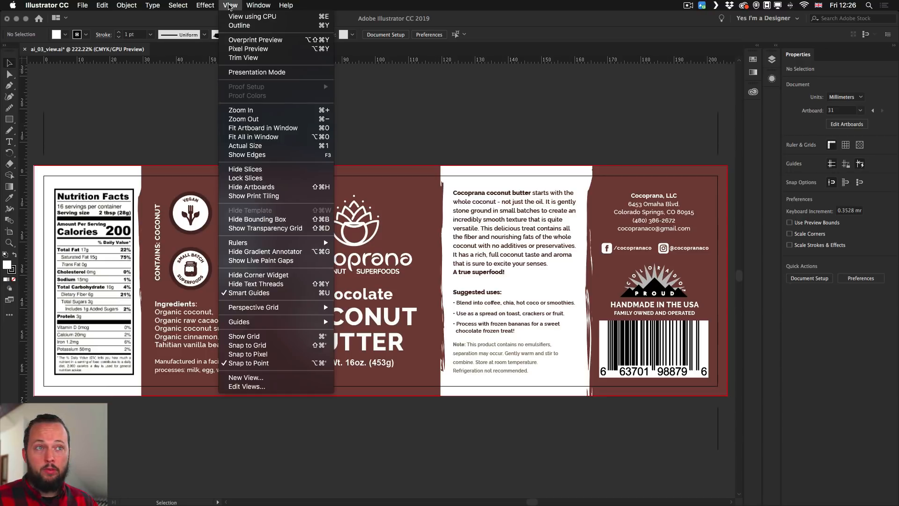
mouse_move(241, 110)
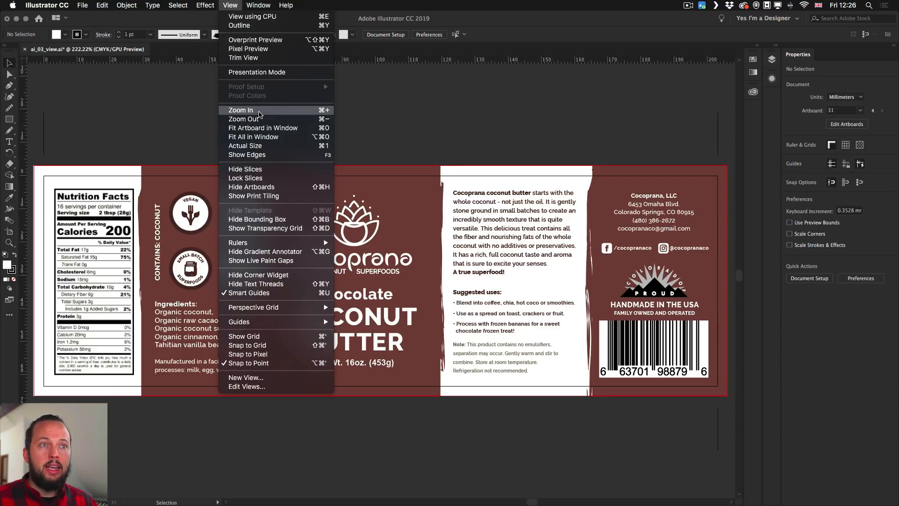
mouse_move(259, 57)
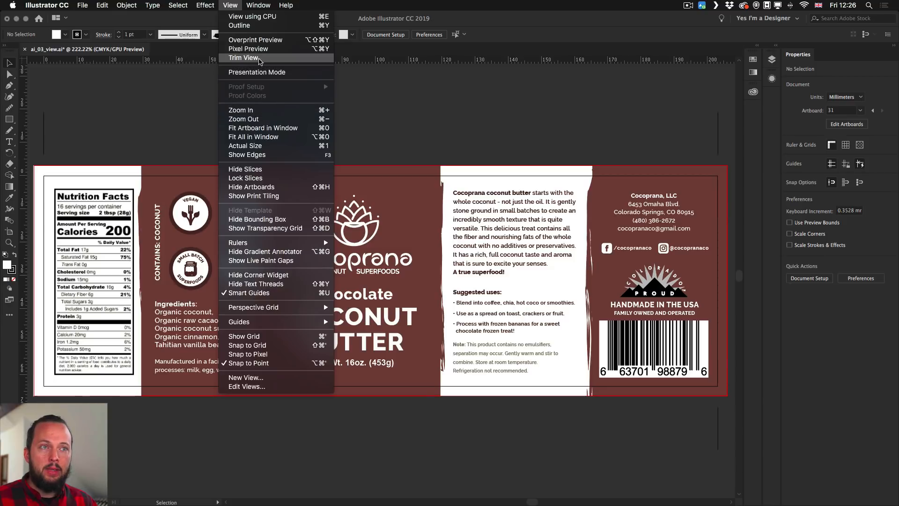
left_click(244, 58)
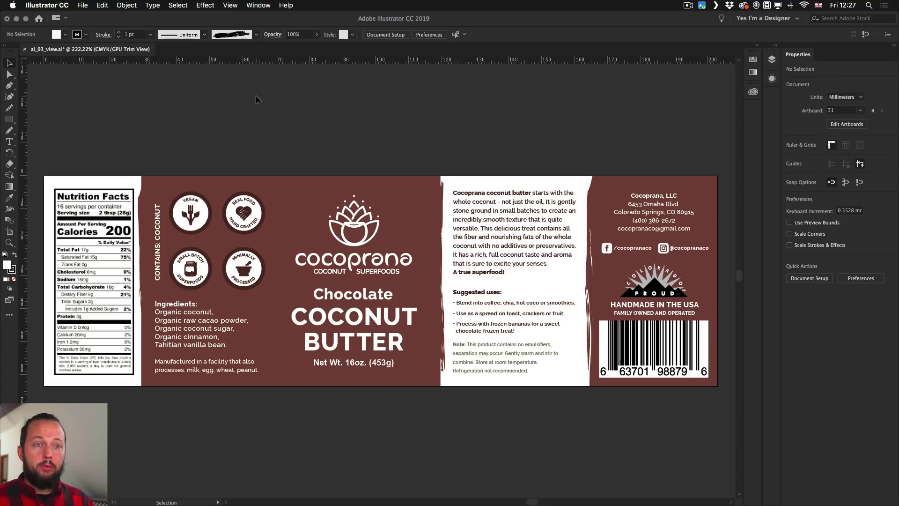
mouse_move(254, 50)
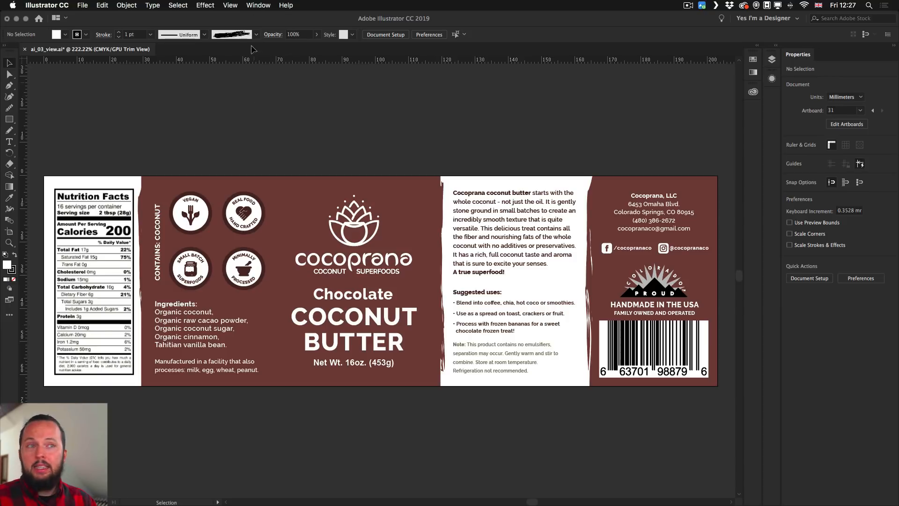
left_click(230, 6)
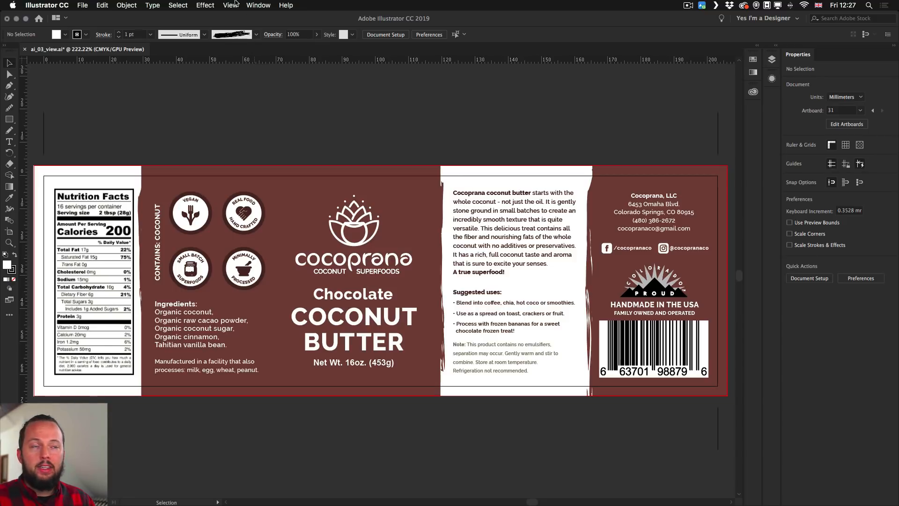
left_click(102, 5)
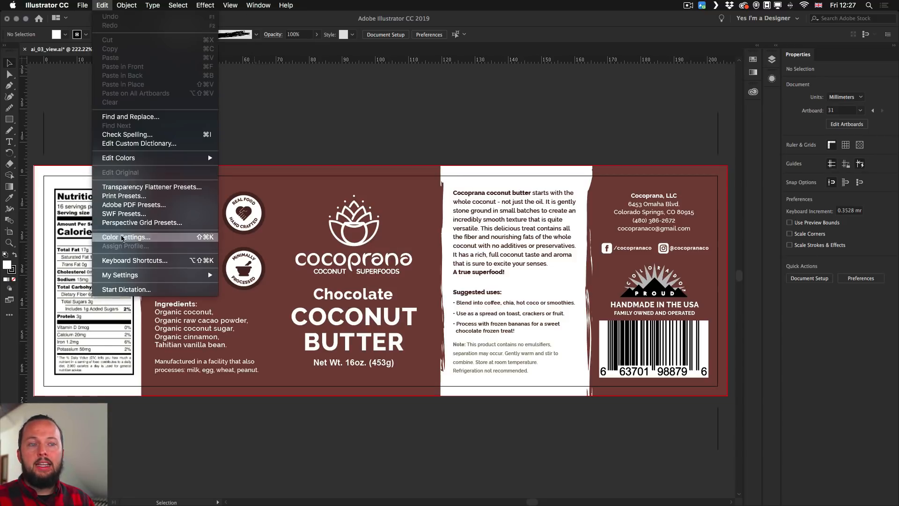
mouse_move(267, 129)
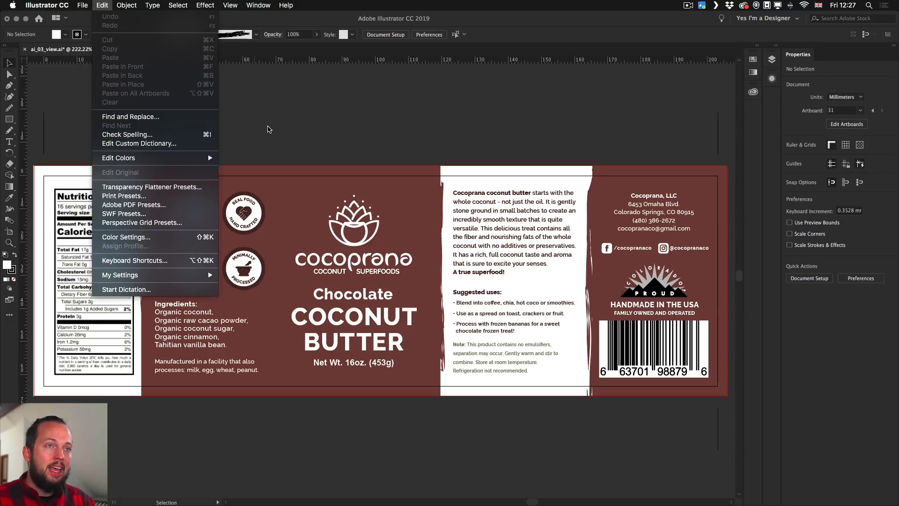
left_click(230, 6)
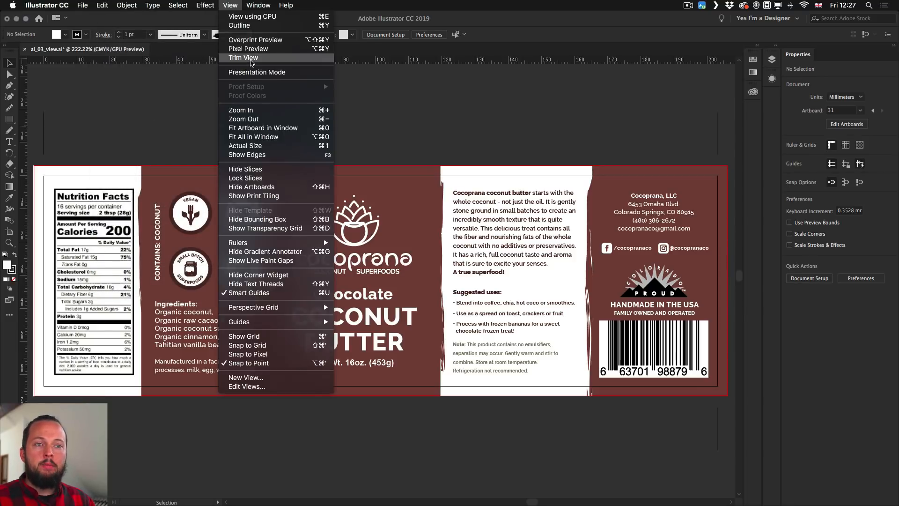
left_click(243, 57)
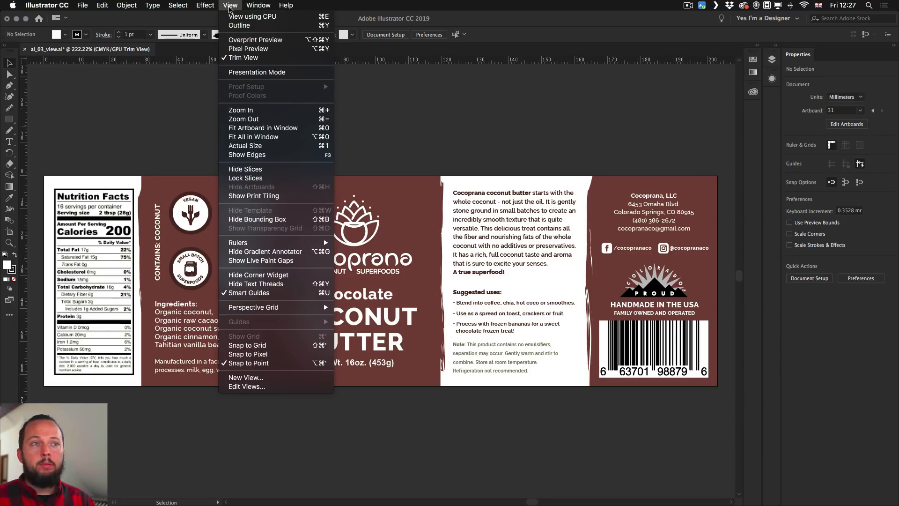
mouse_move(239, 26)
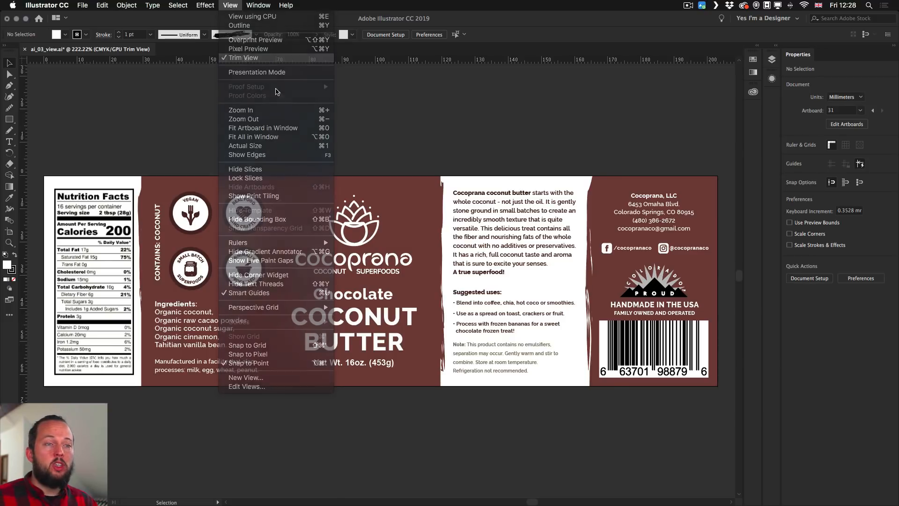
left_click(245, 57)
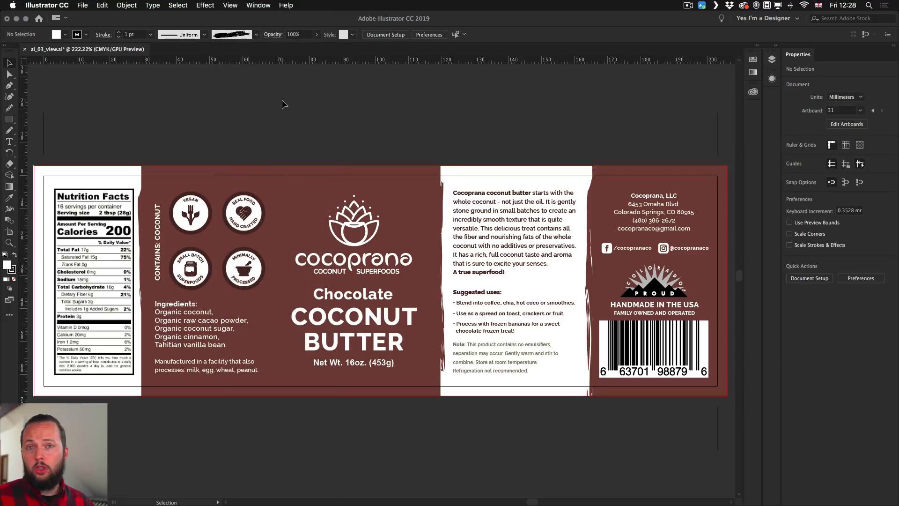